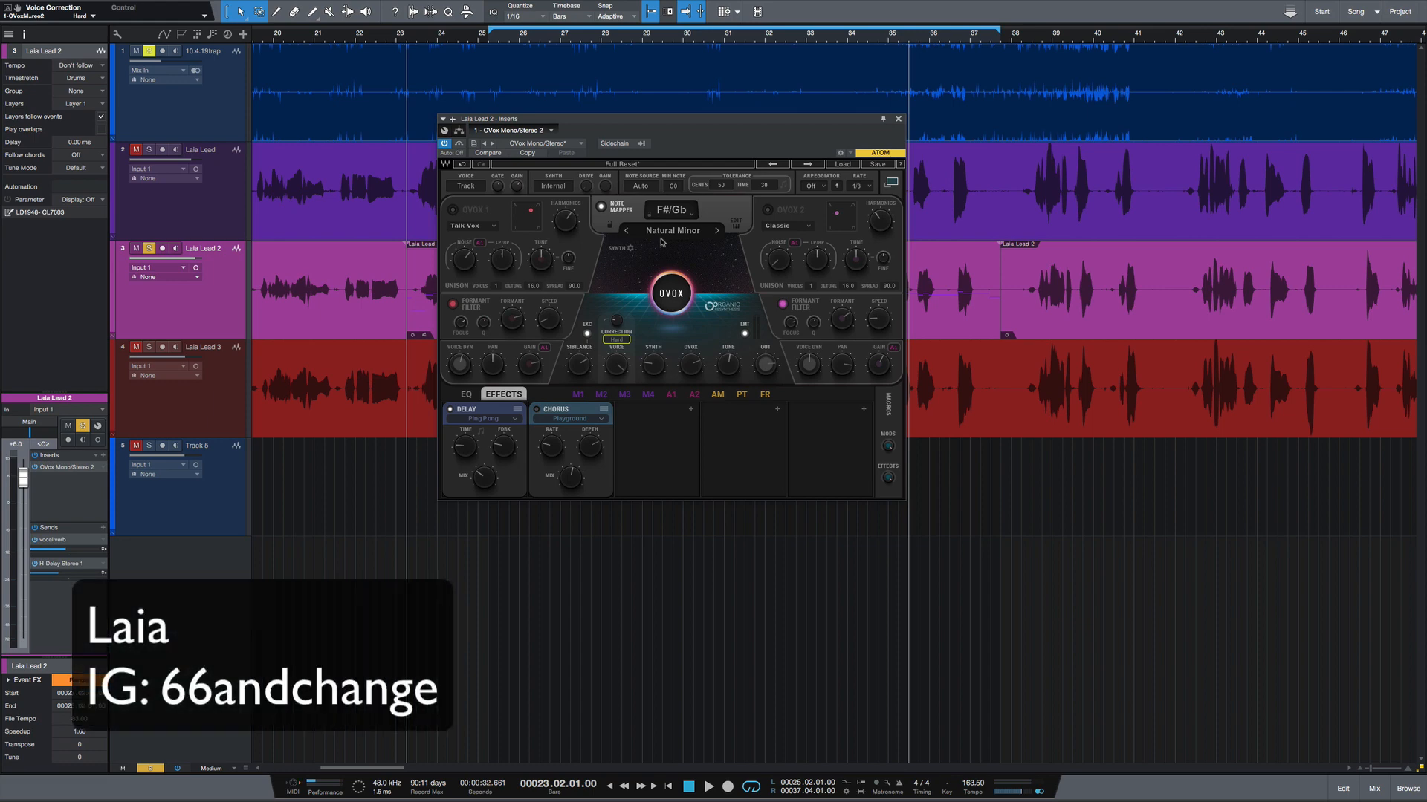
mouse_move(449, 208)
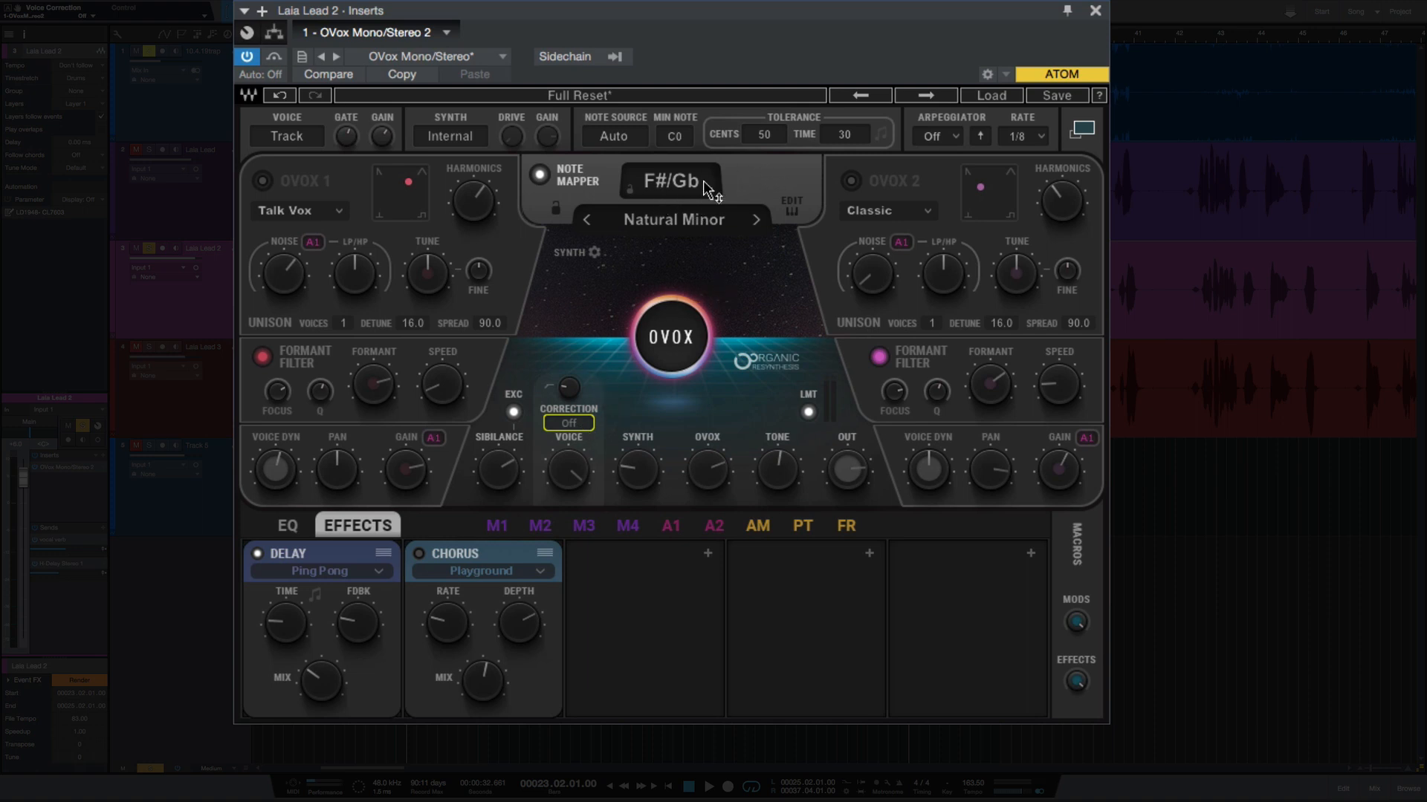
- Keep the key at F#/Gb and set the scale to Natural Minor
left_click(670, 180)
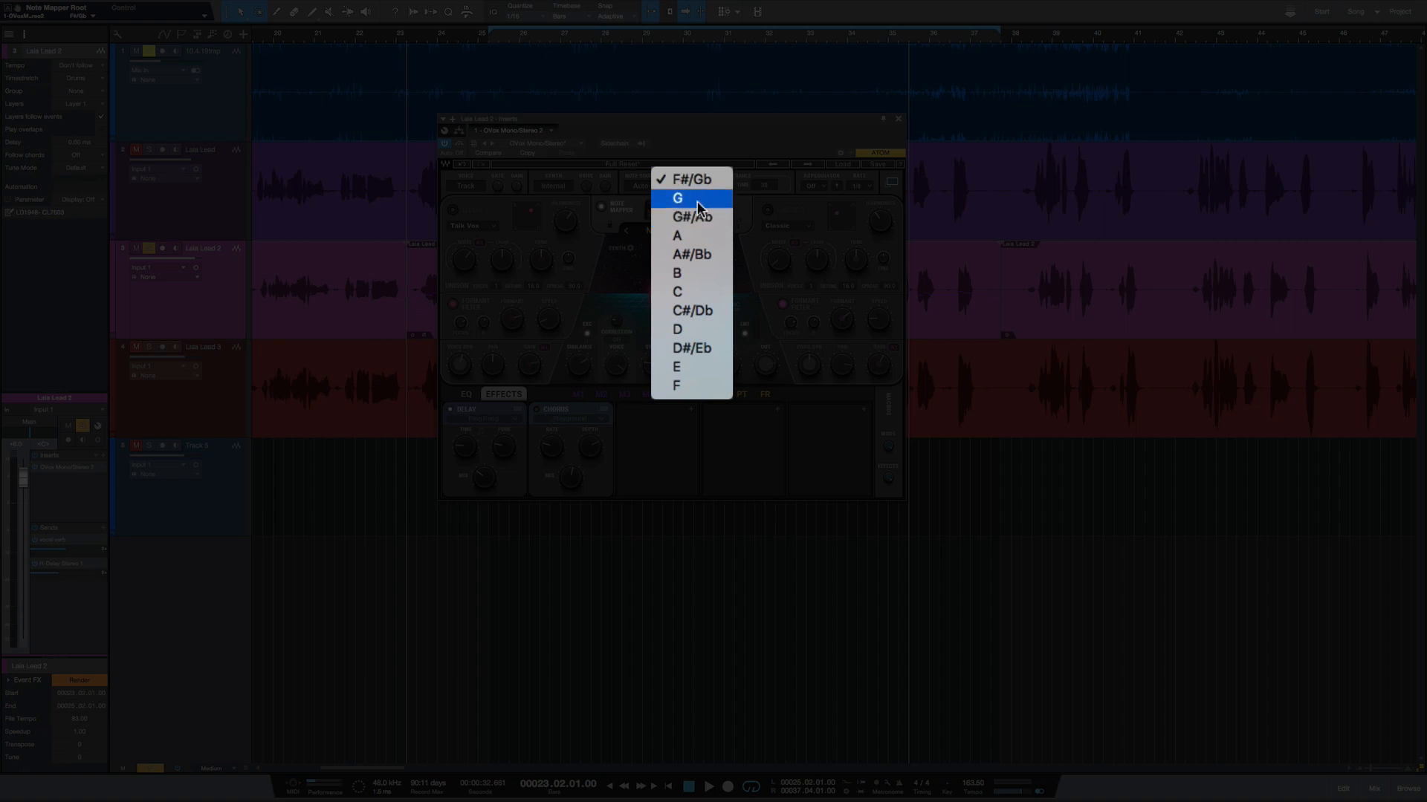
left_click(694, 178)
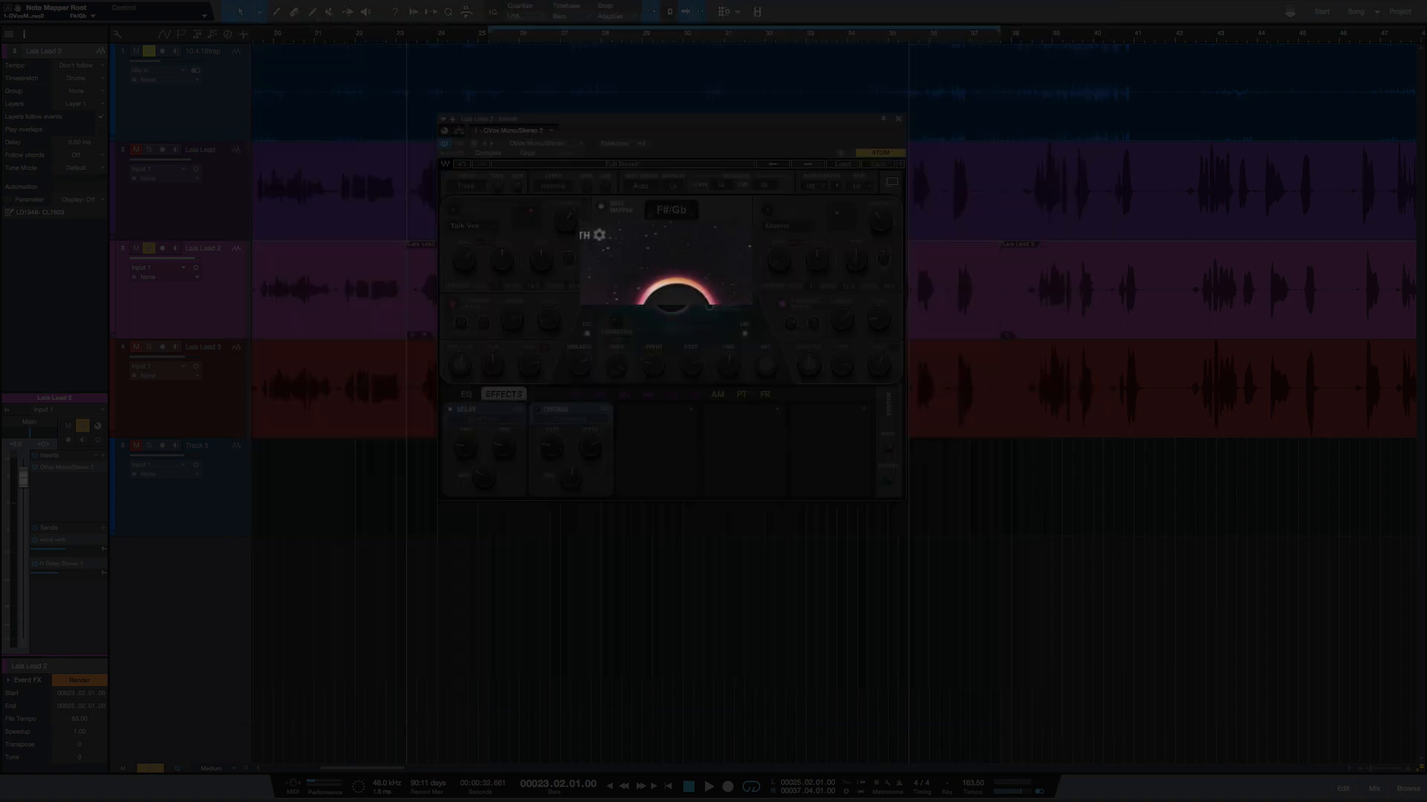
left_click(642, 257)
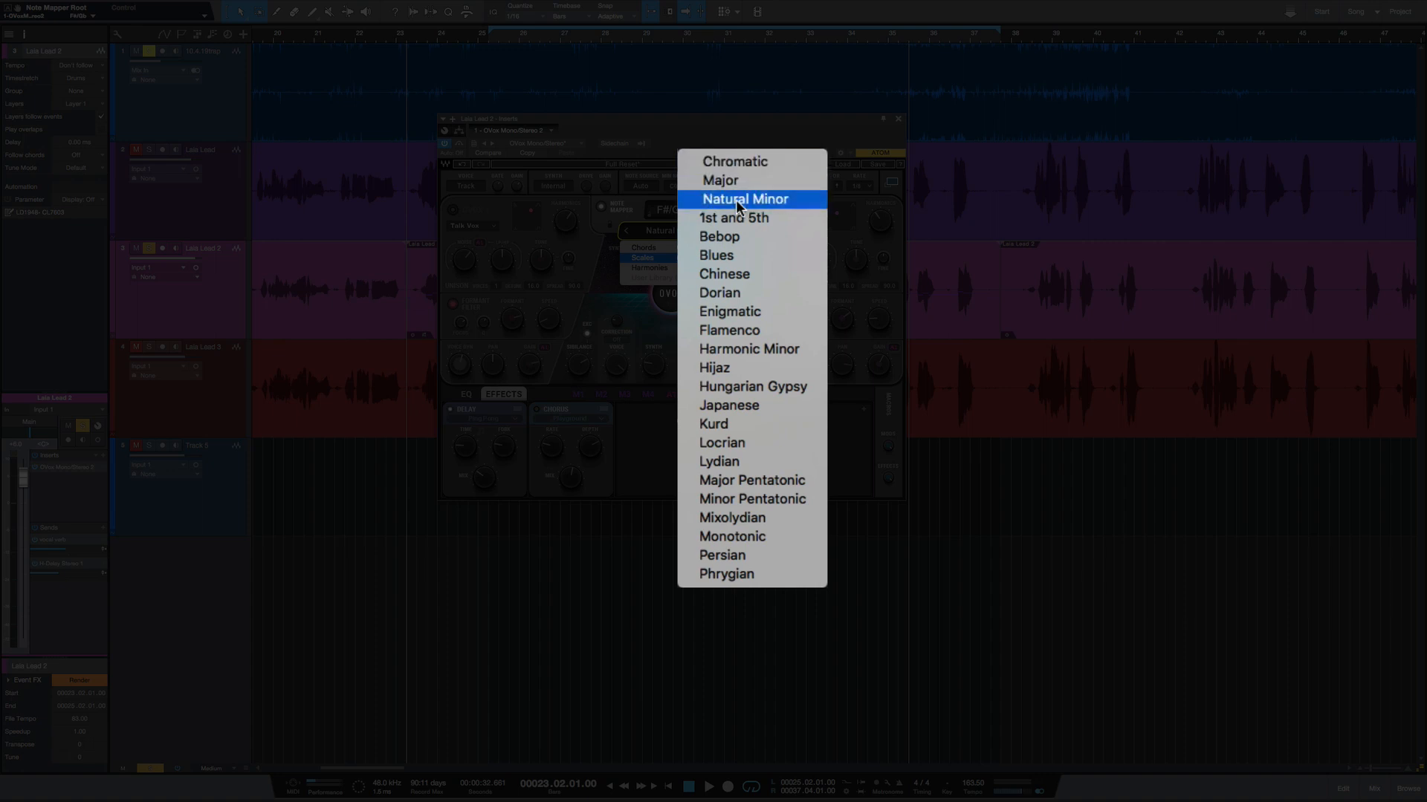
left_click(743, 197)
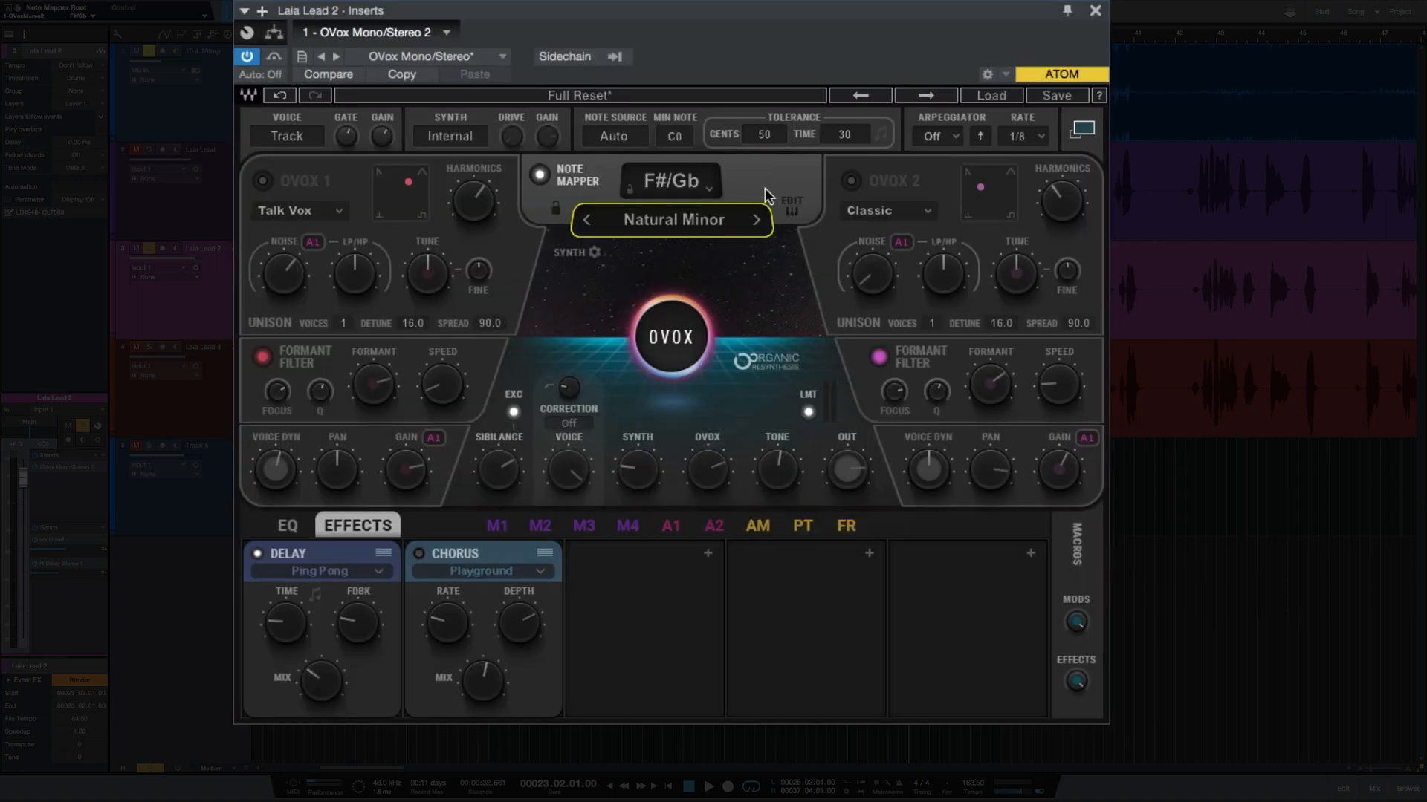
mouse_move(771, 186)
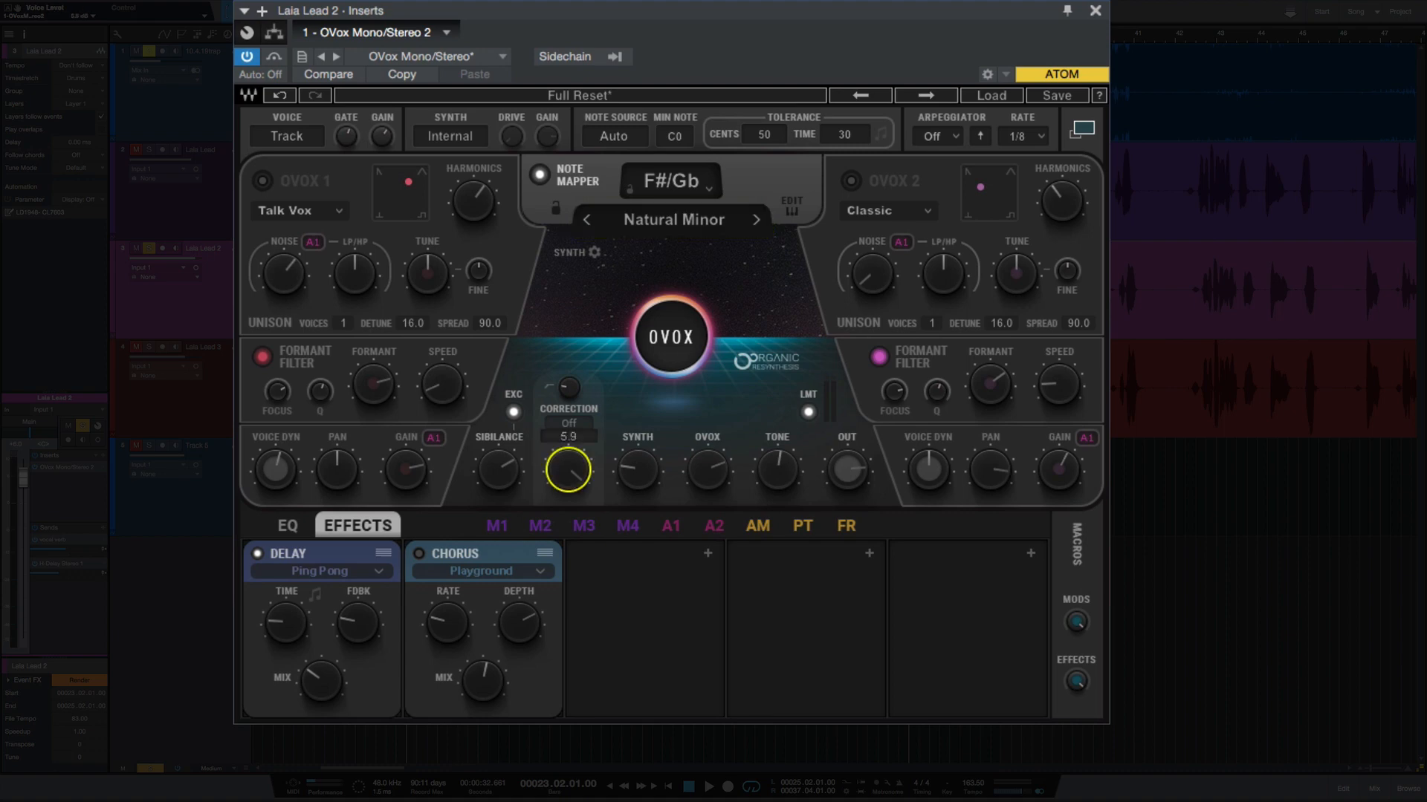
- Set the Voice knob to 5.9 and the Tone knob to 1.9
left_click_drag(566, 471, 566, 463)
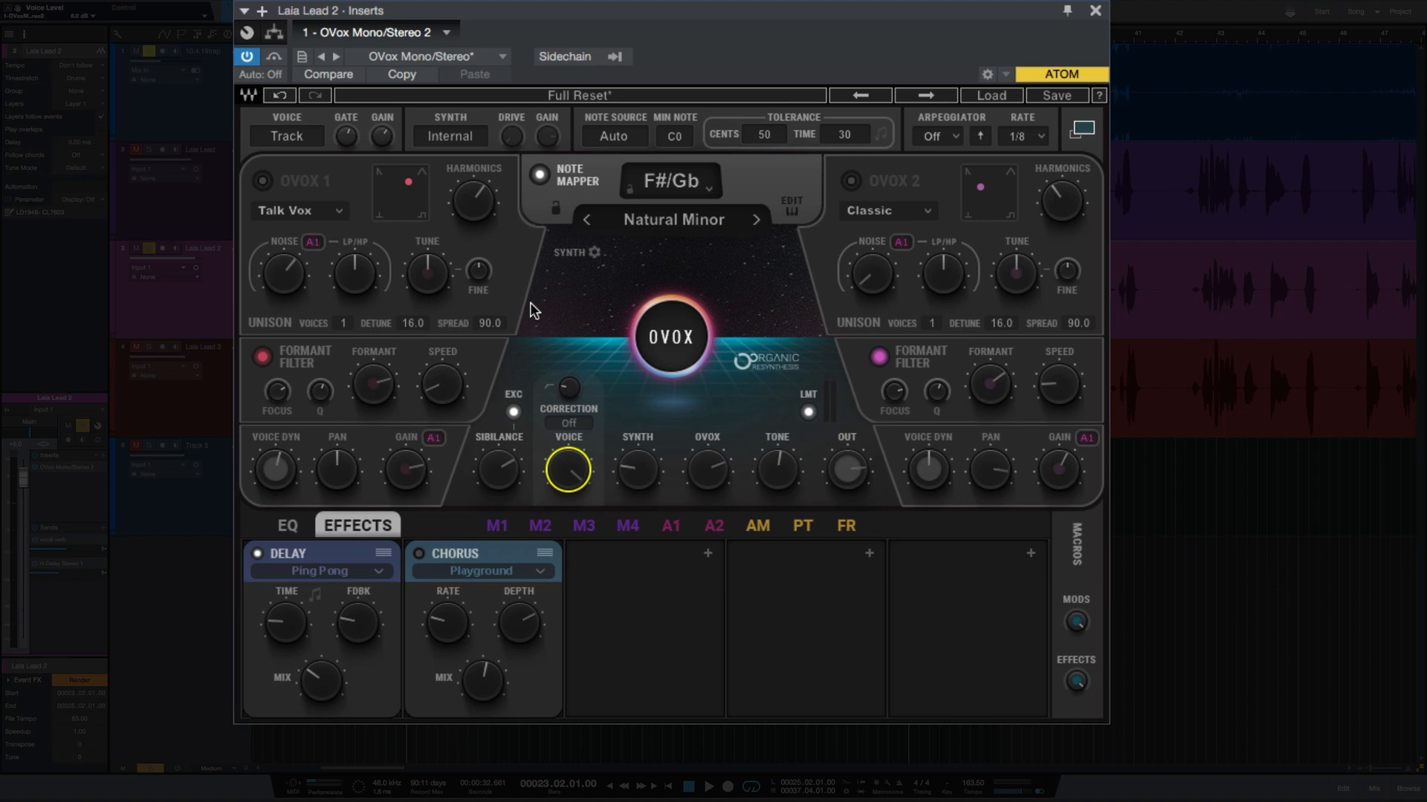
mouse_move(856, 463)
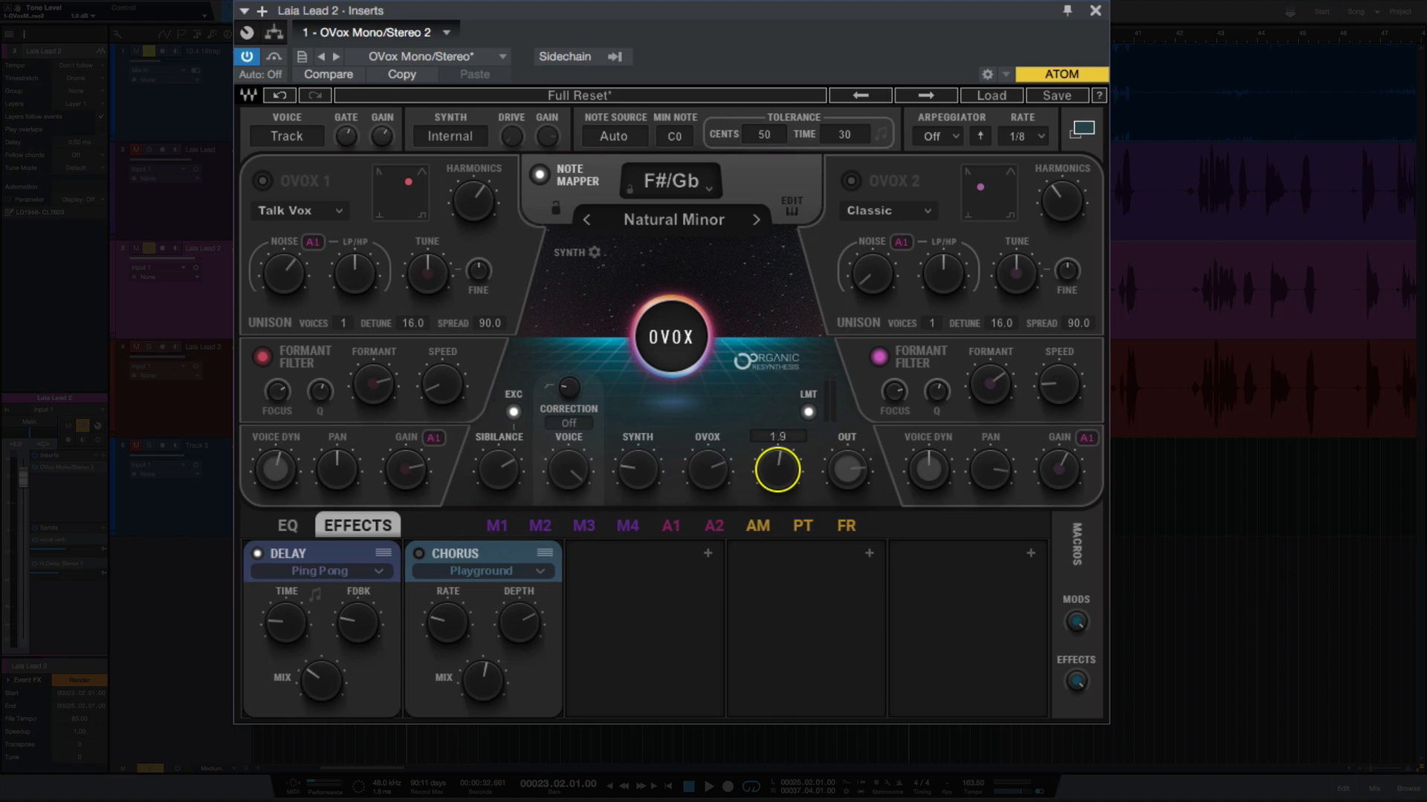
left_click_drag(776, 471, 776, 480)
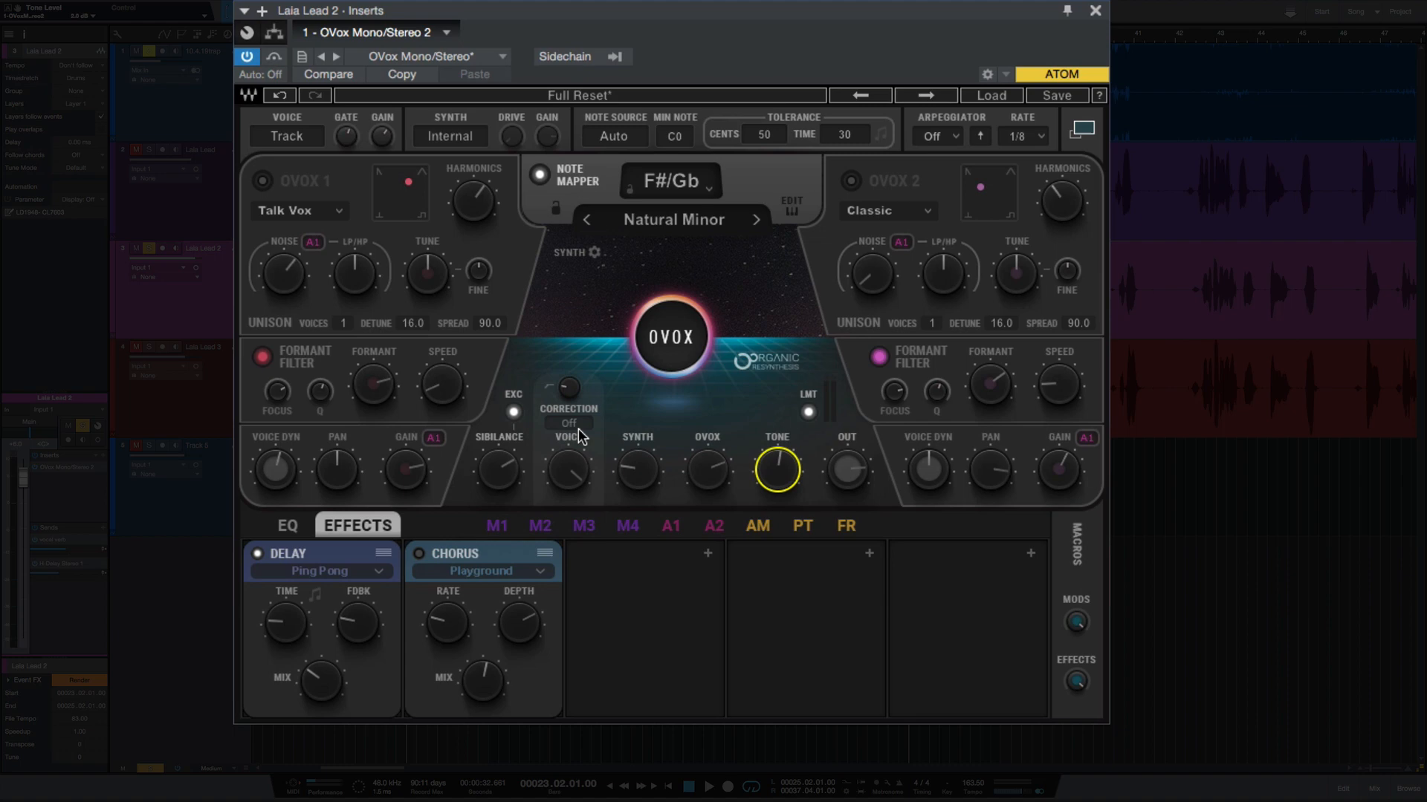
mouse_move(591, 436)
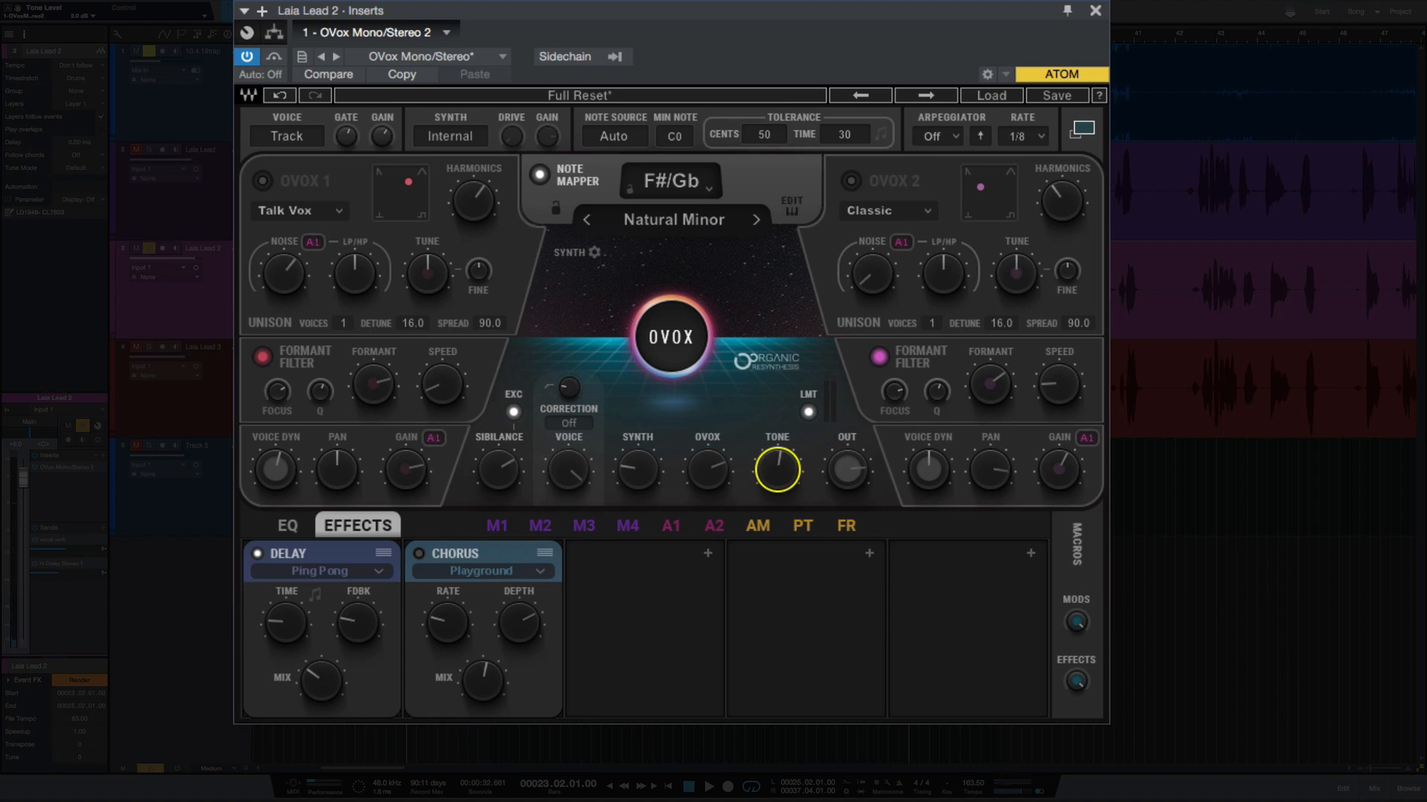
mouse_move(780, 315)
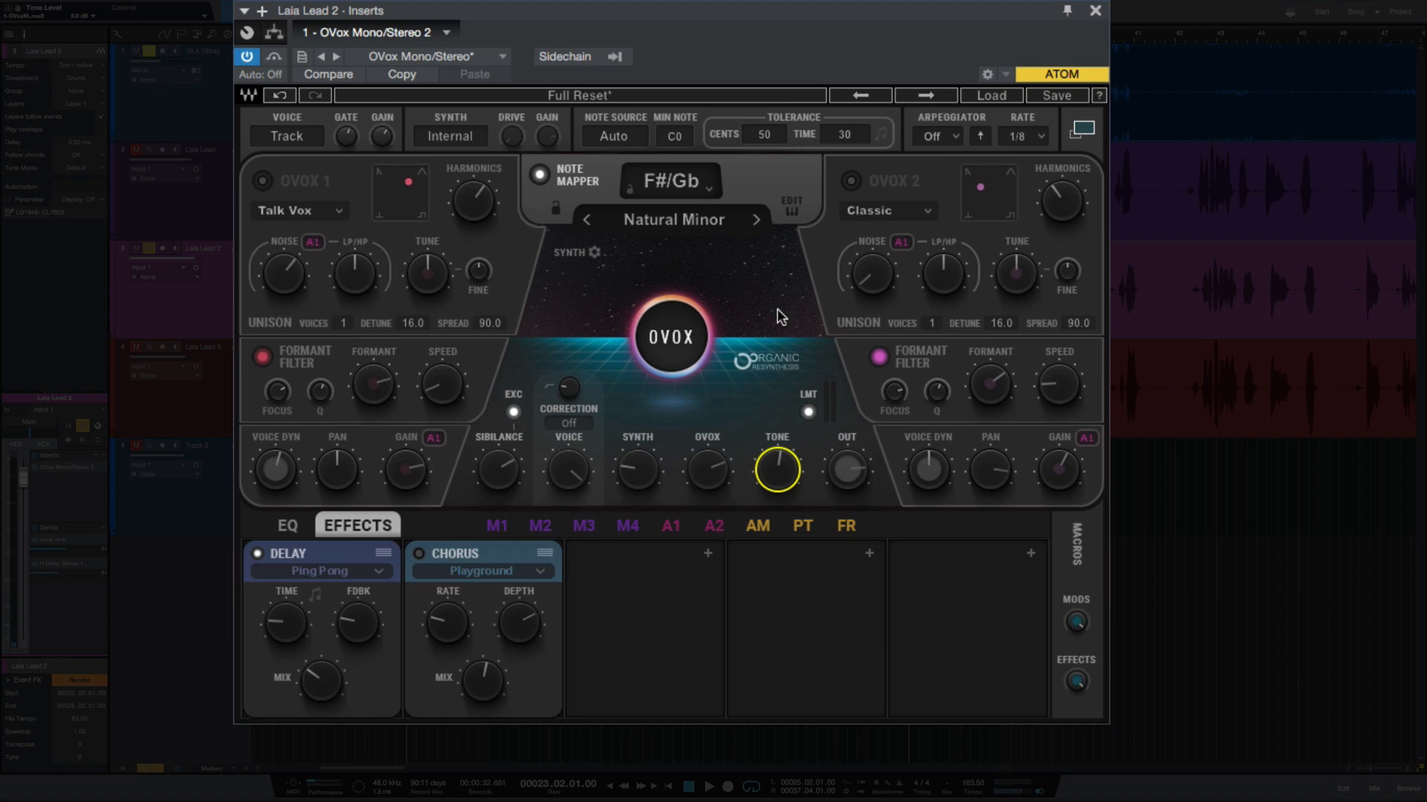
- Cycle the Correction selector through Off, Natural and Hard, leaving it on Natural
left_click(567, 422)
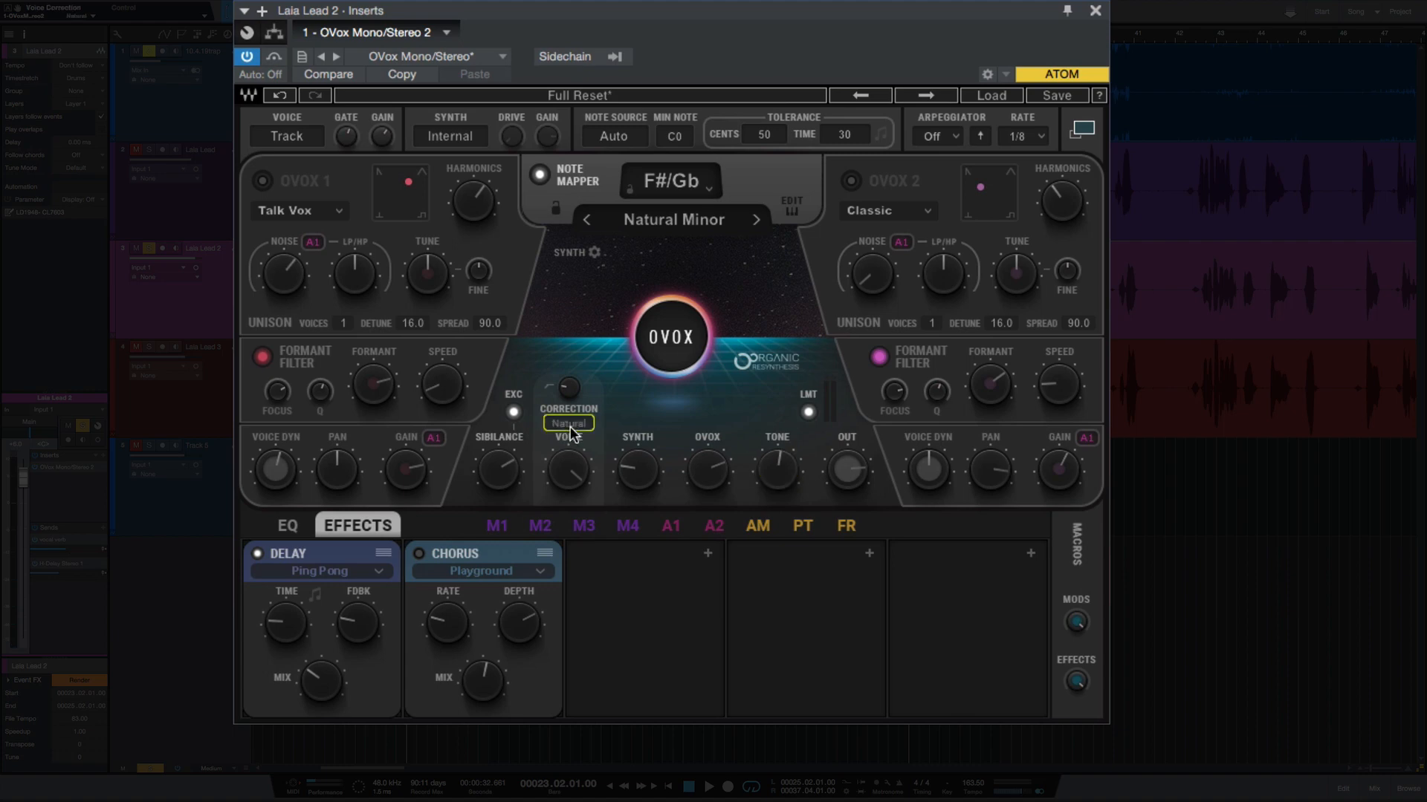
left_click(566, 423)
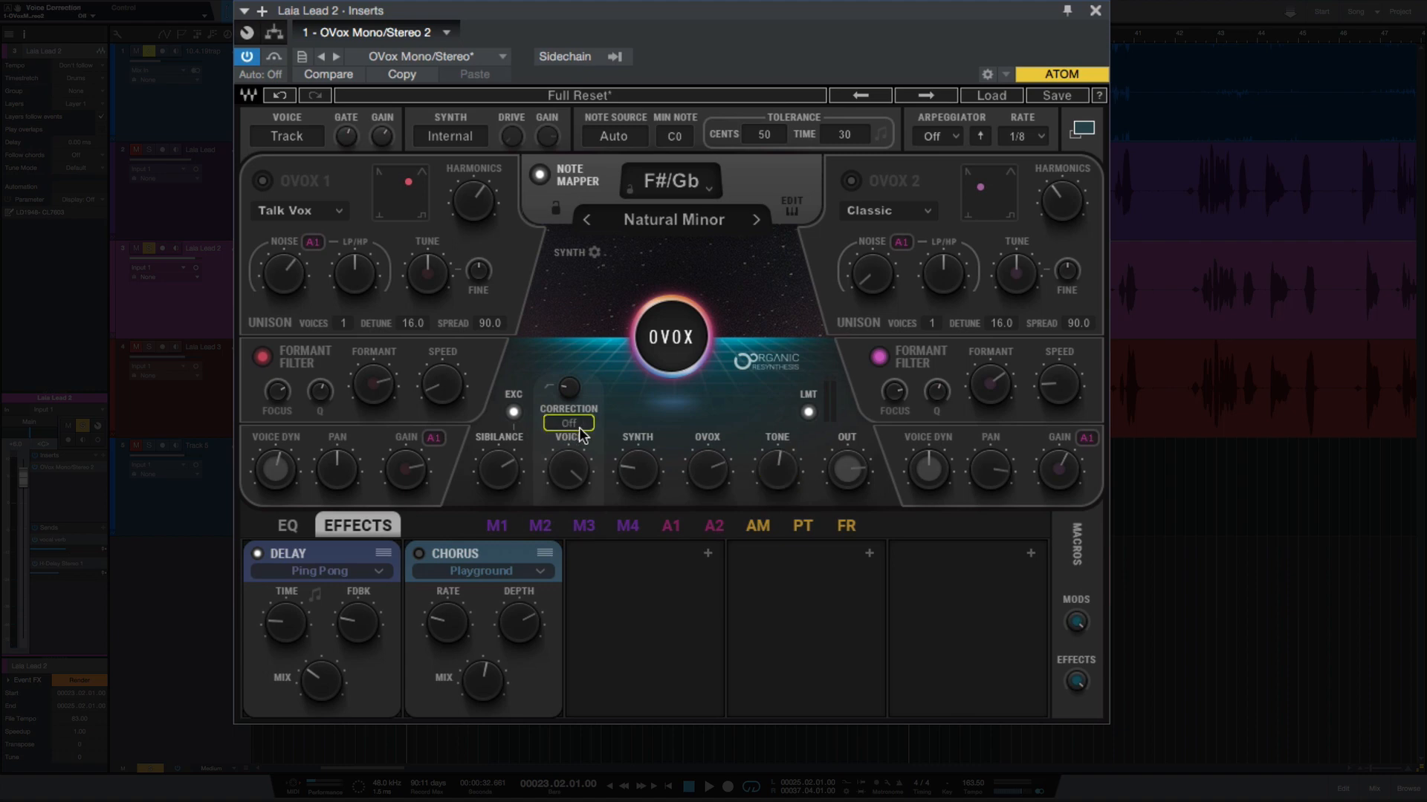
left_click(567, 423)
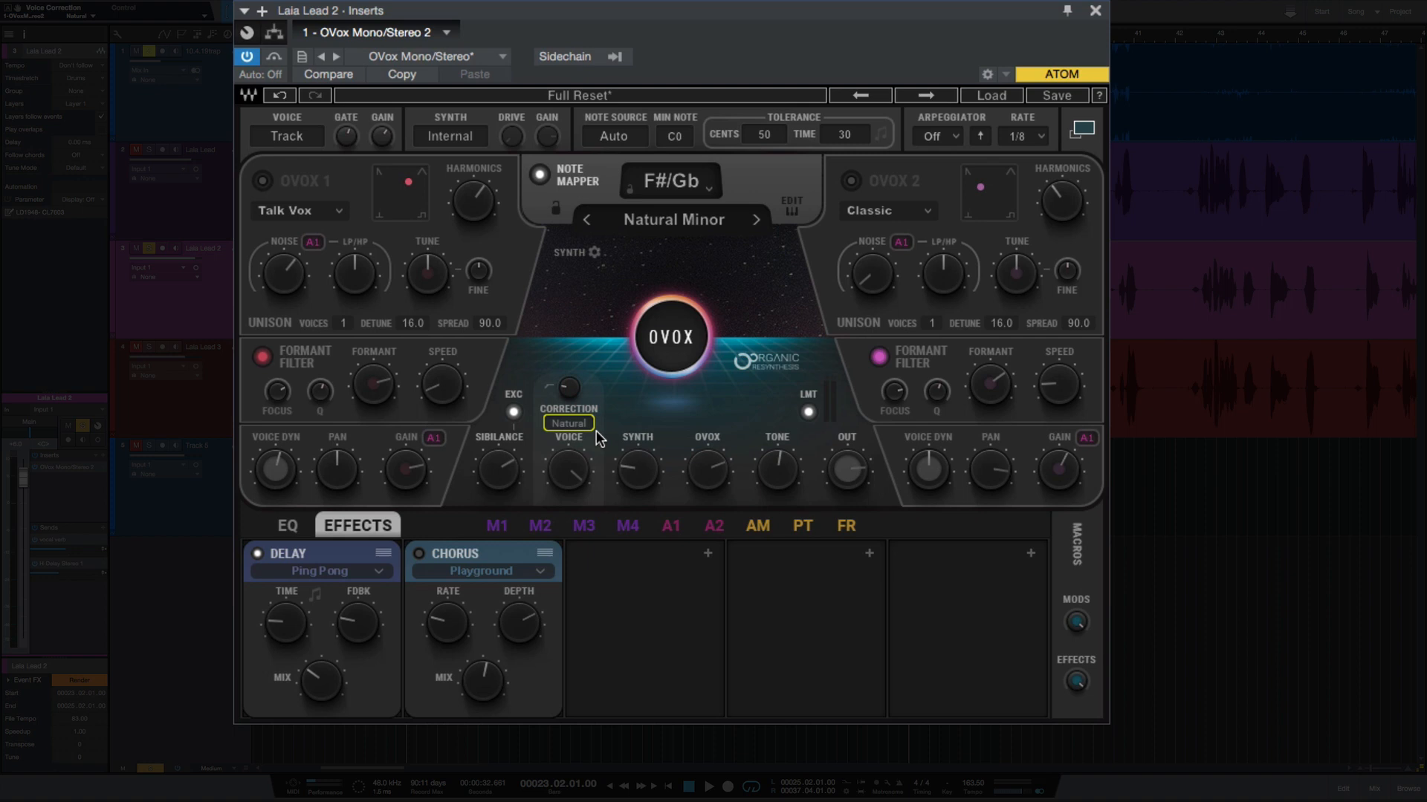
left_click(567, 423)
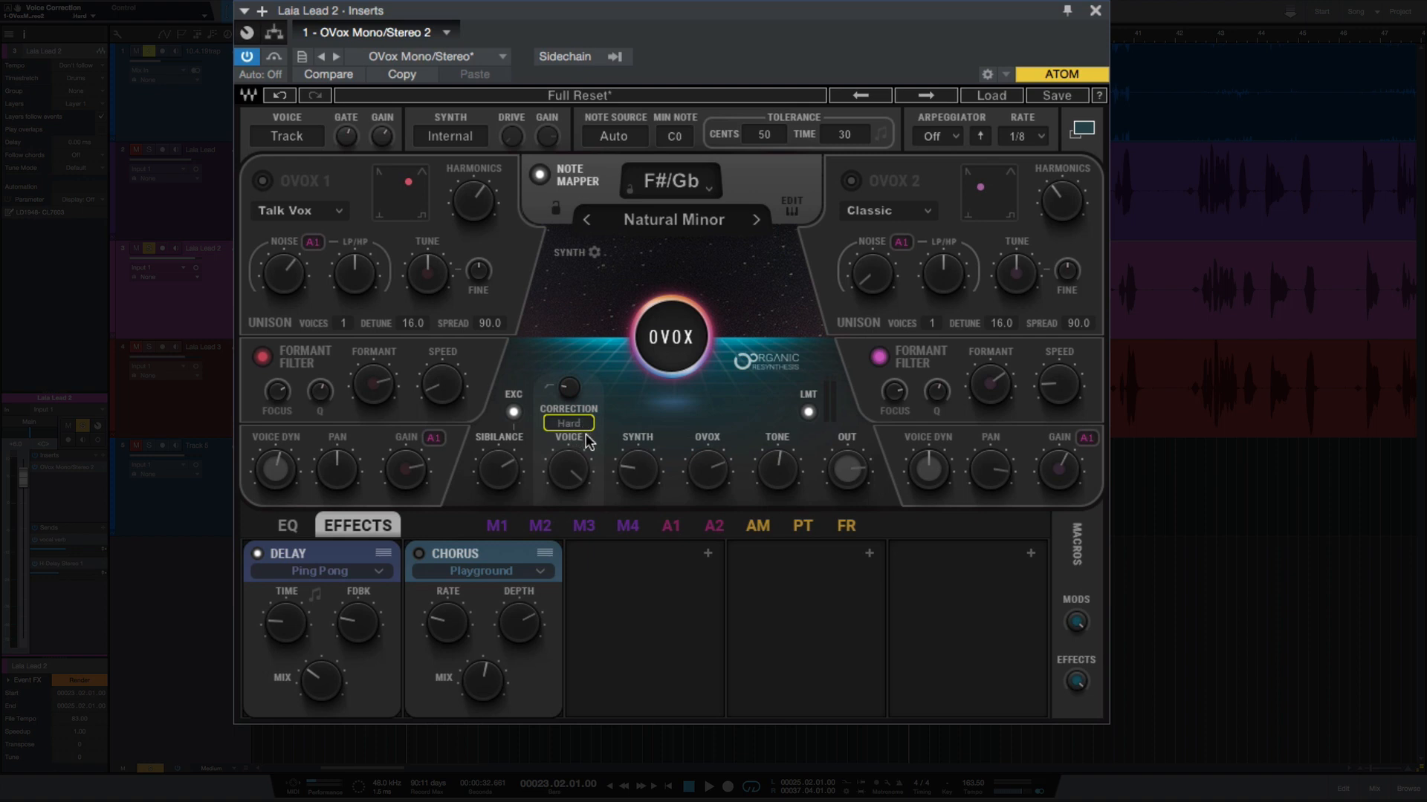
left_click(566, 423)
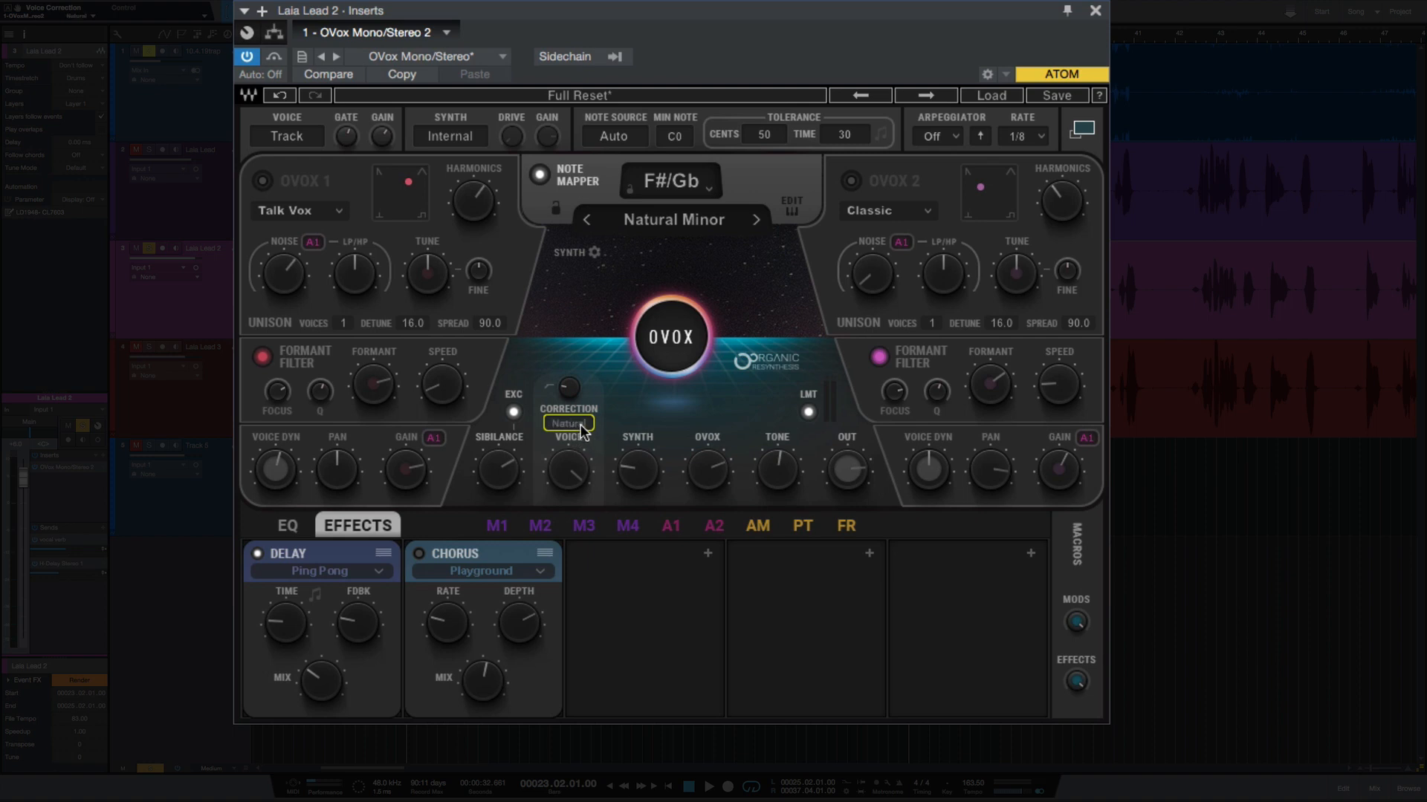
mouse_move(591, 305)
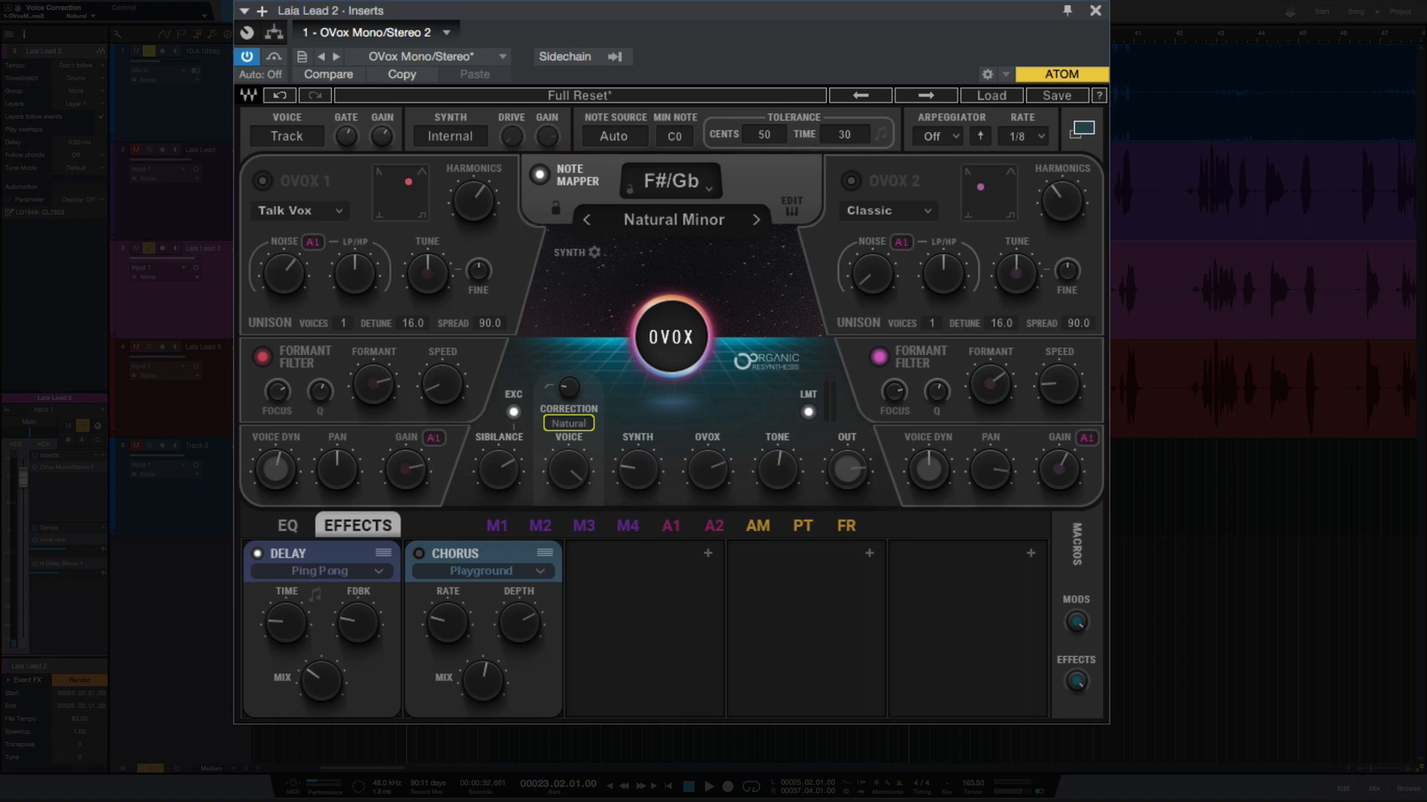
mouse_move(574, 442)
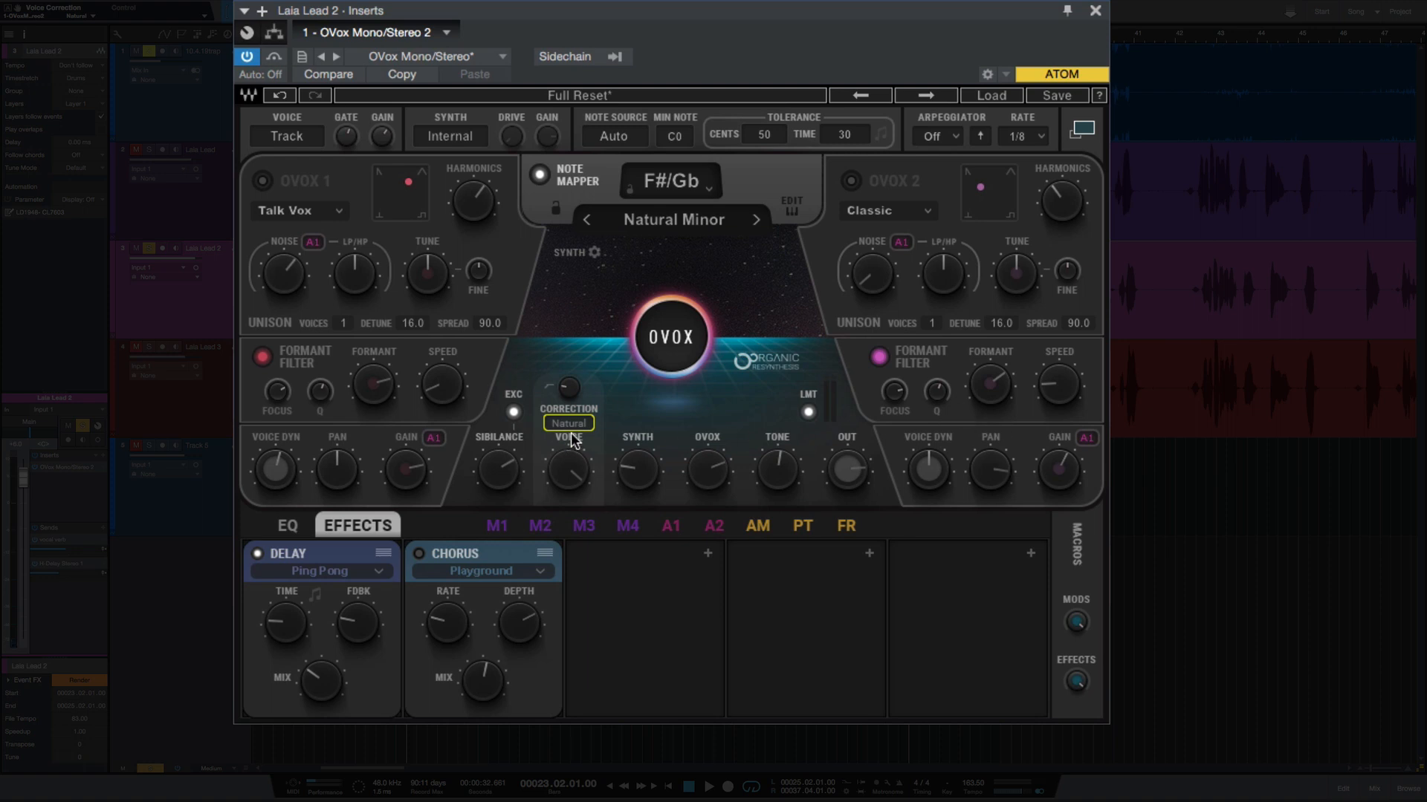
- Switch the Correction selector from Natural to Hard
left_click(567, 424)
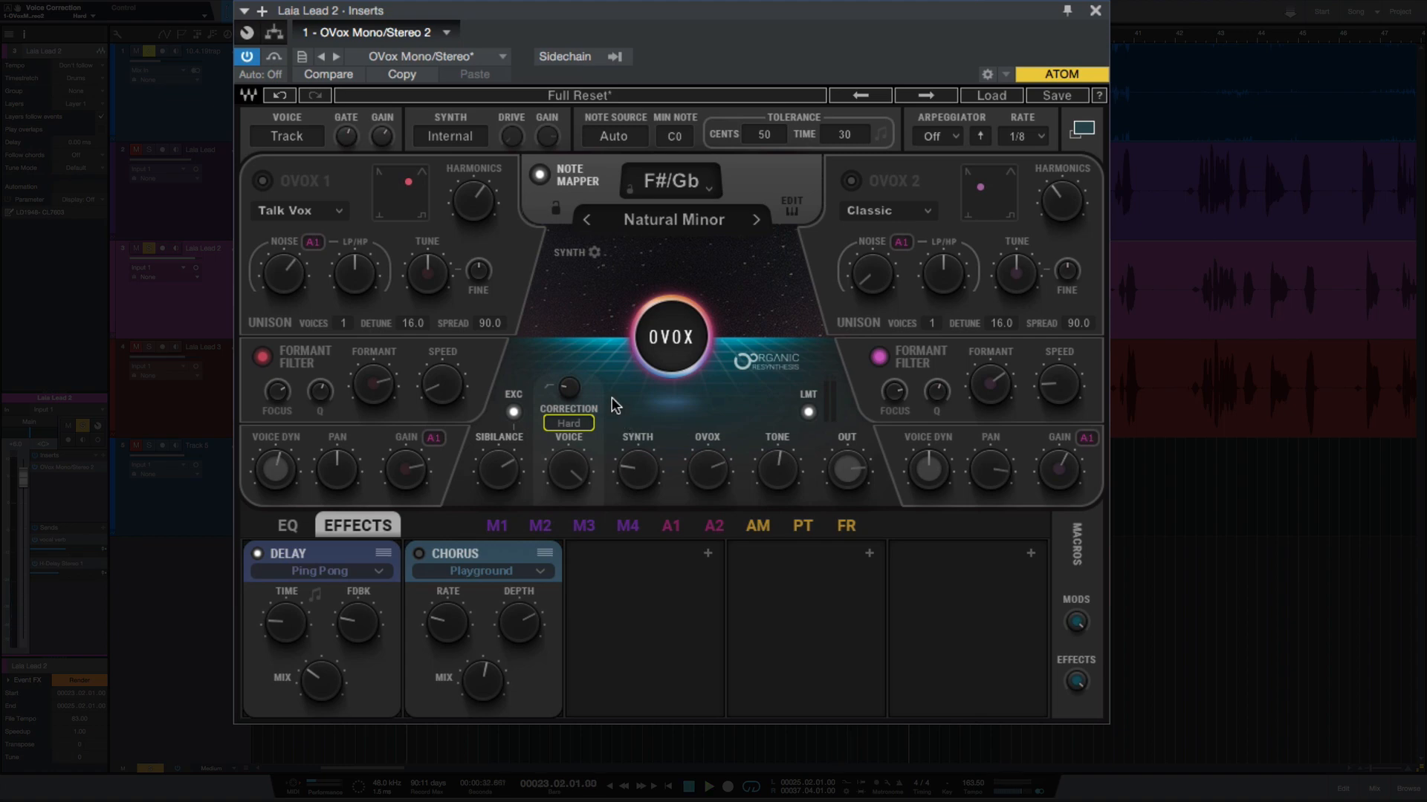
- Set Correction to Notes and bring up the Note Mapper keyboard editor
left_click(566, 423)
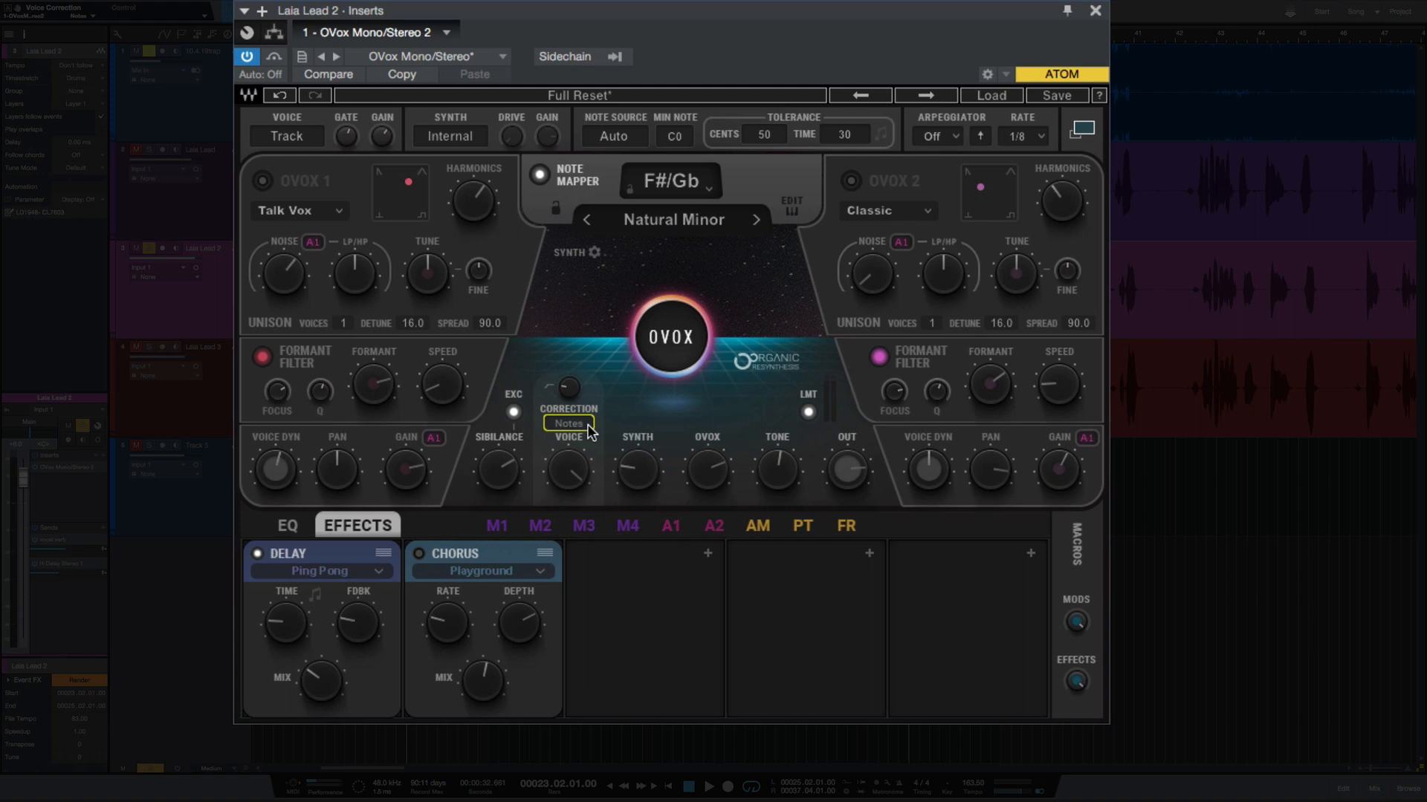
mouse_move(788, 214)
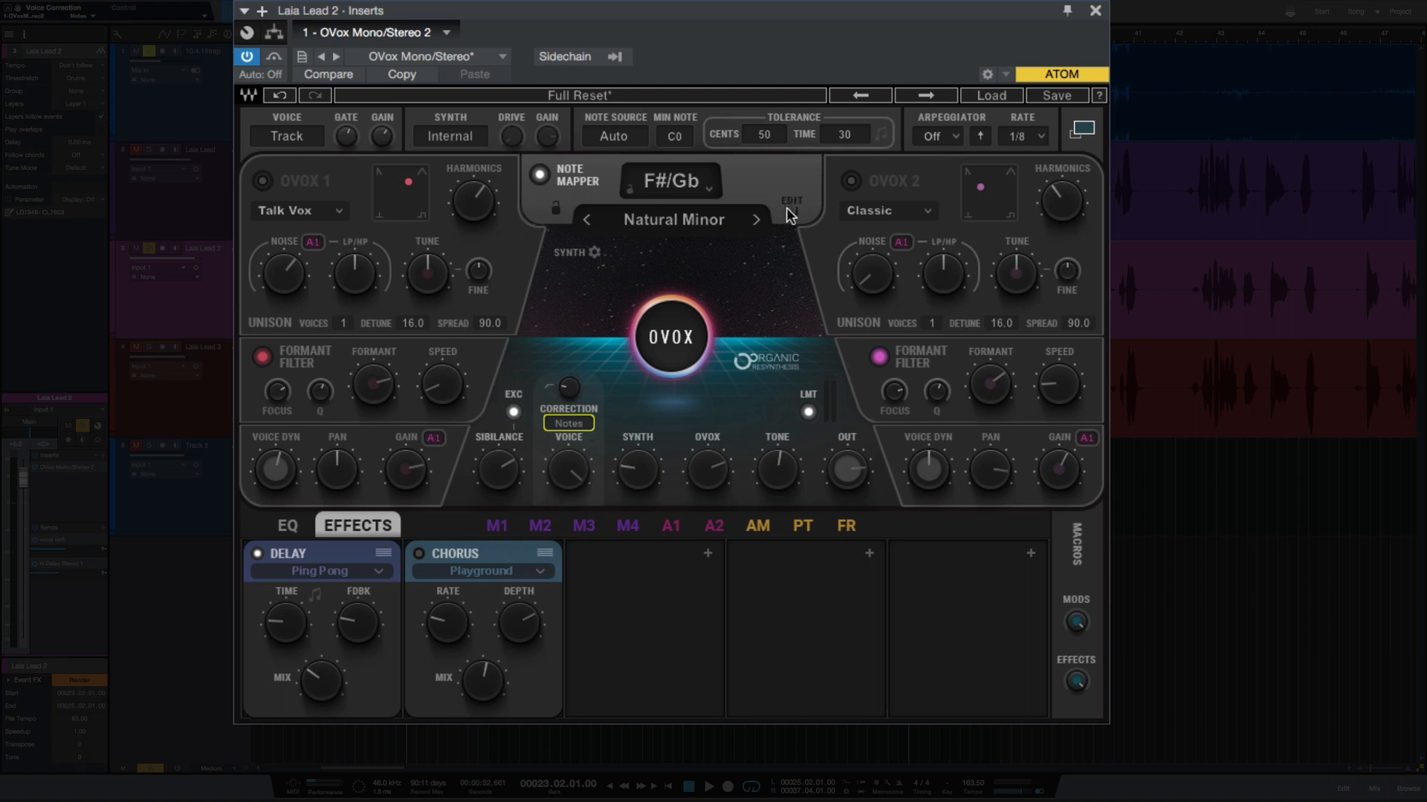
left_click(789, 204)
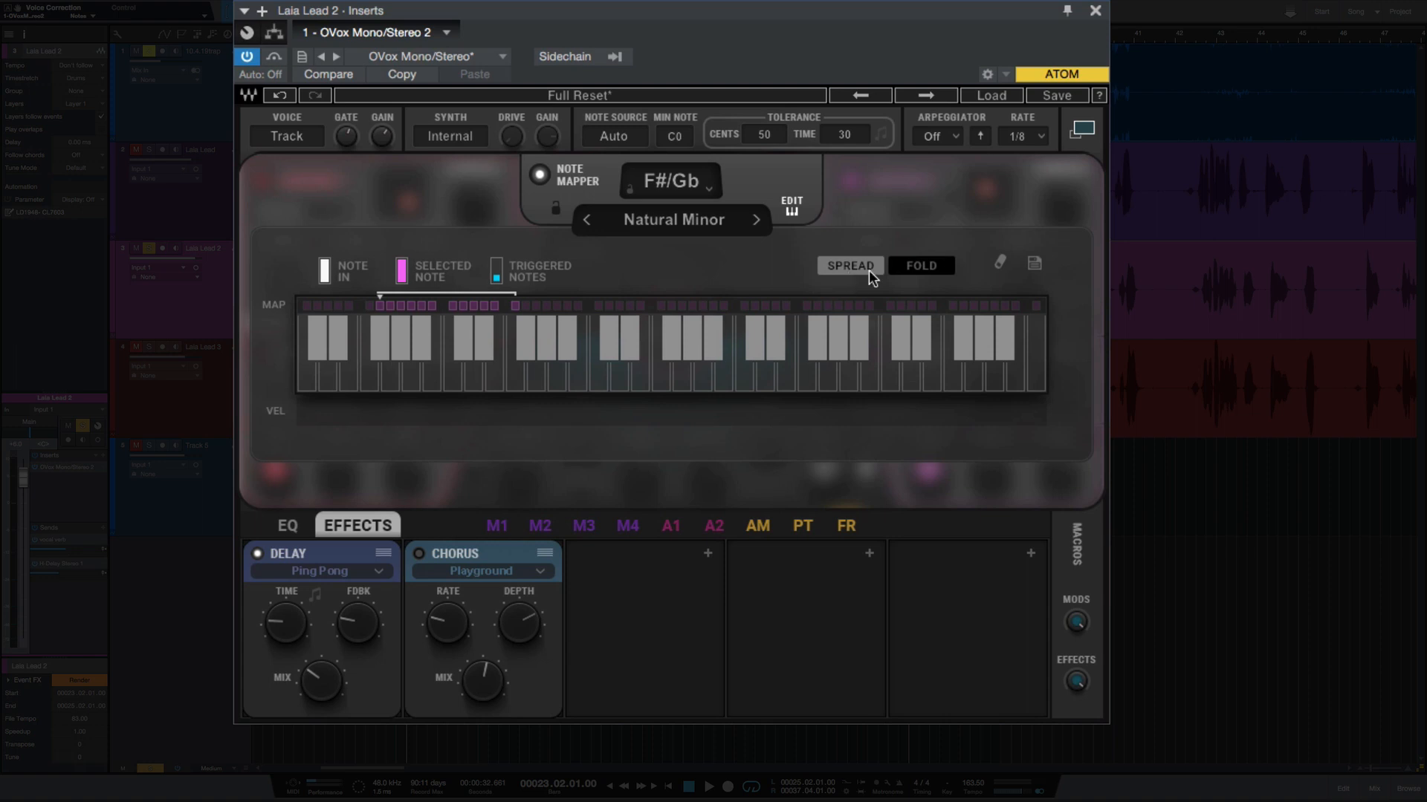
- Browse the map presets, choose Spread note mapping and start playback
left_click(920, 265)
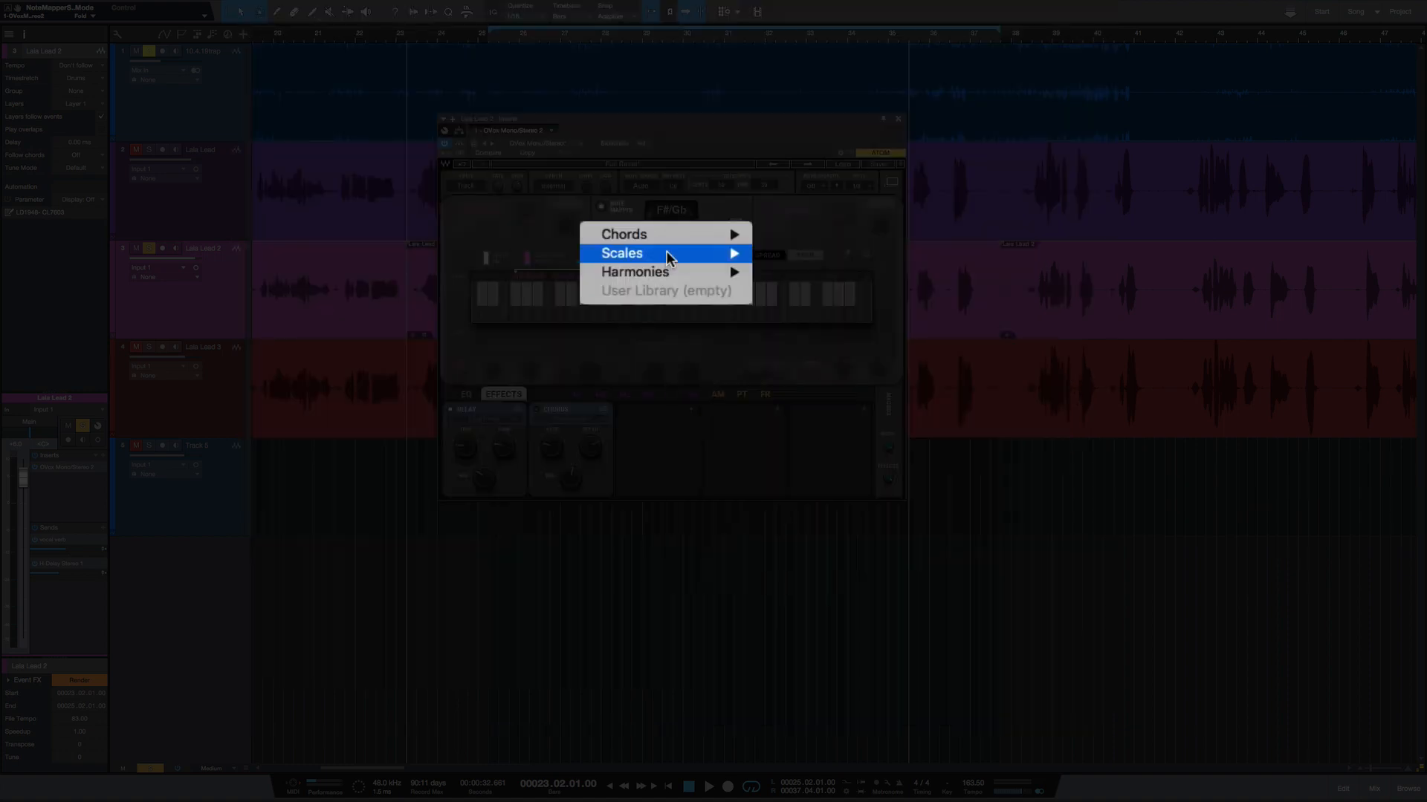
left_click(621, 252)
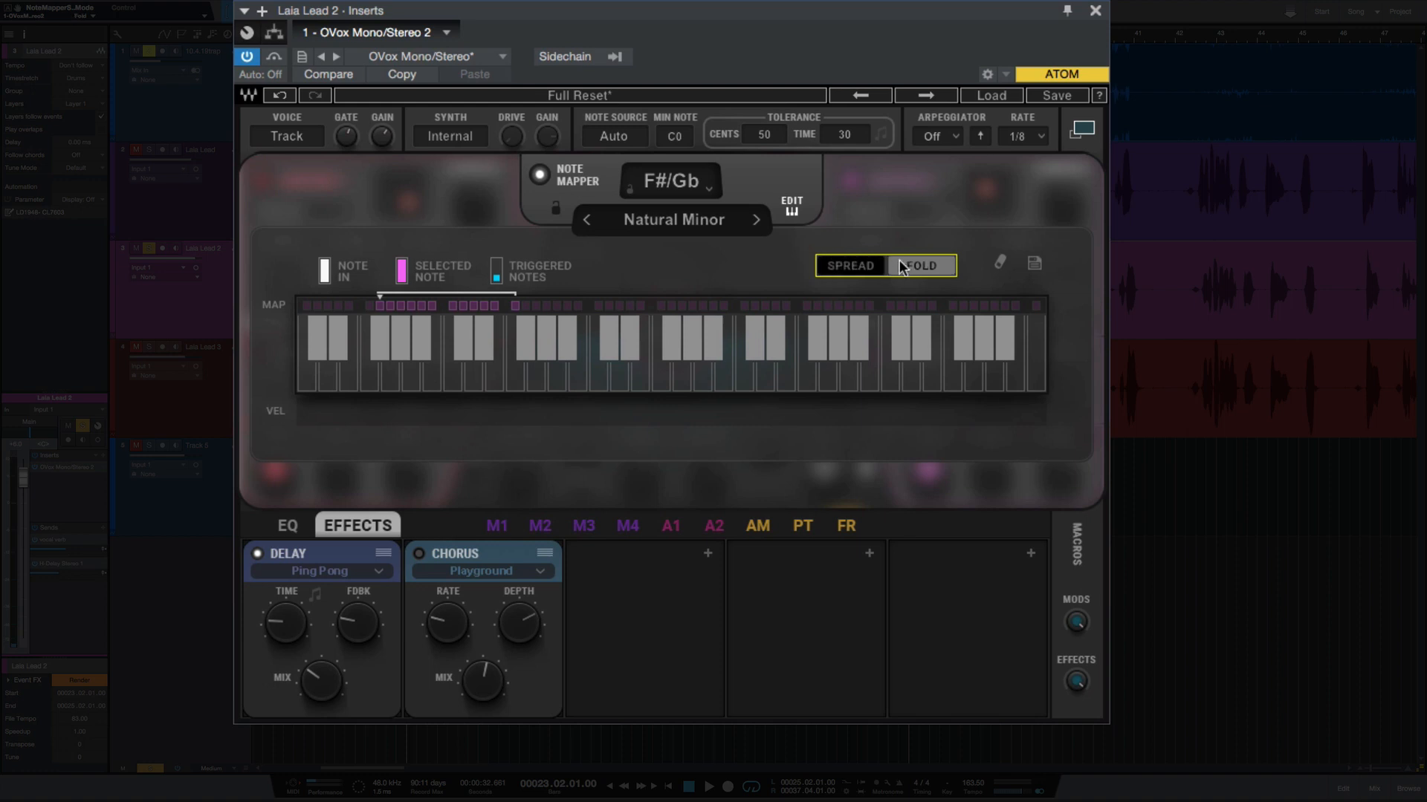
left_click(919, 264)
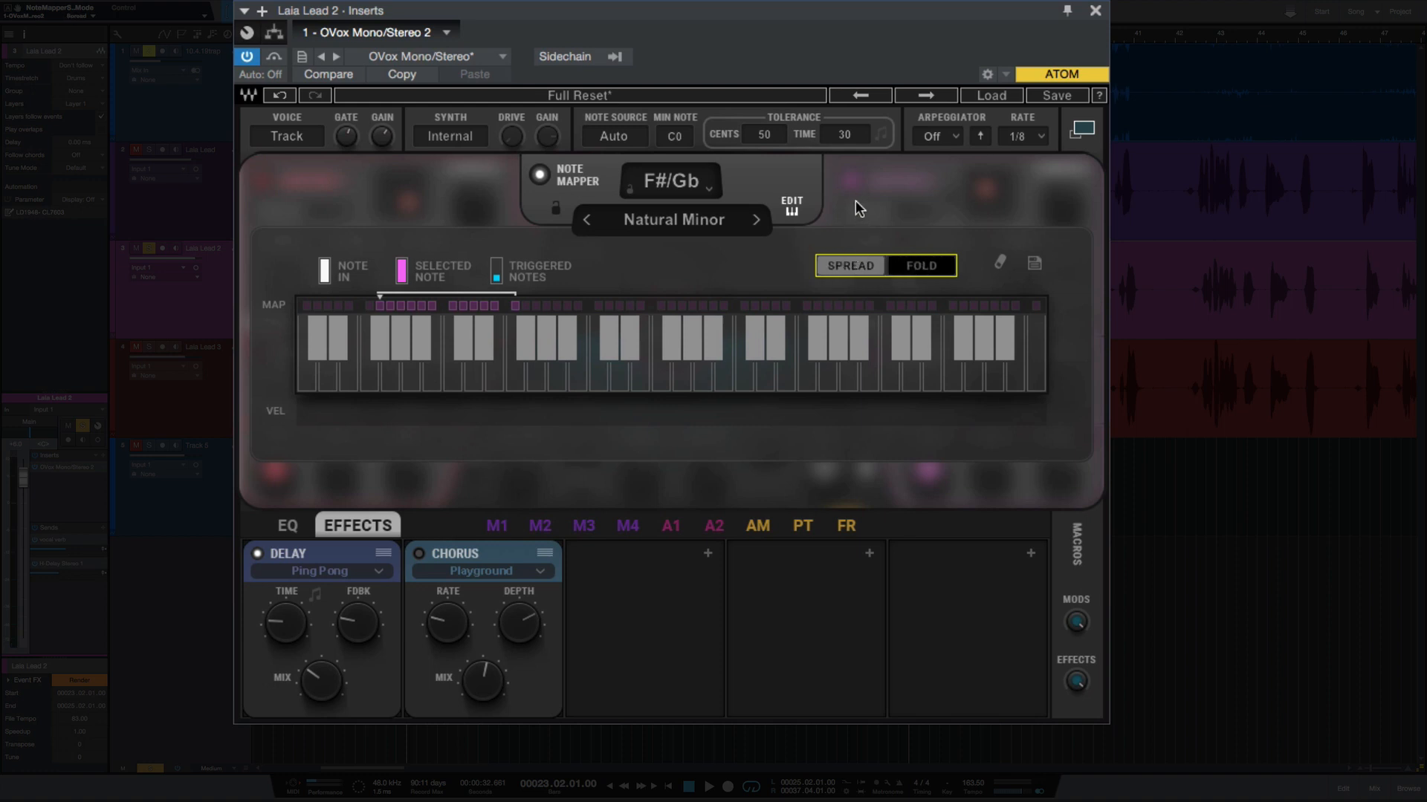
left_click(598, 355)
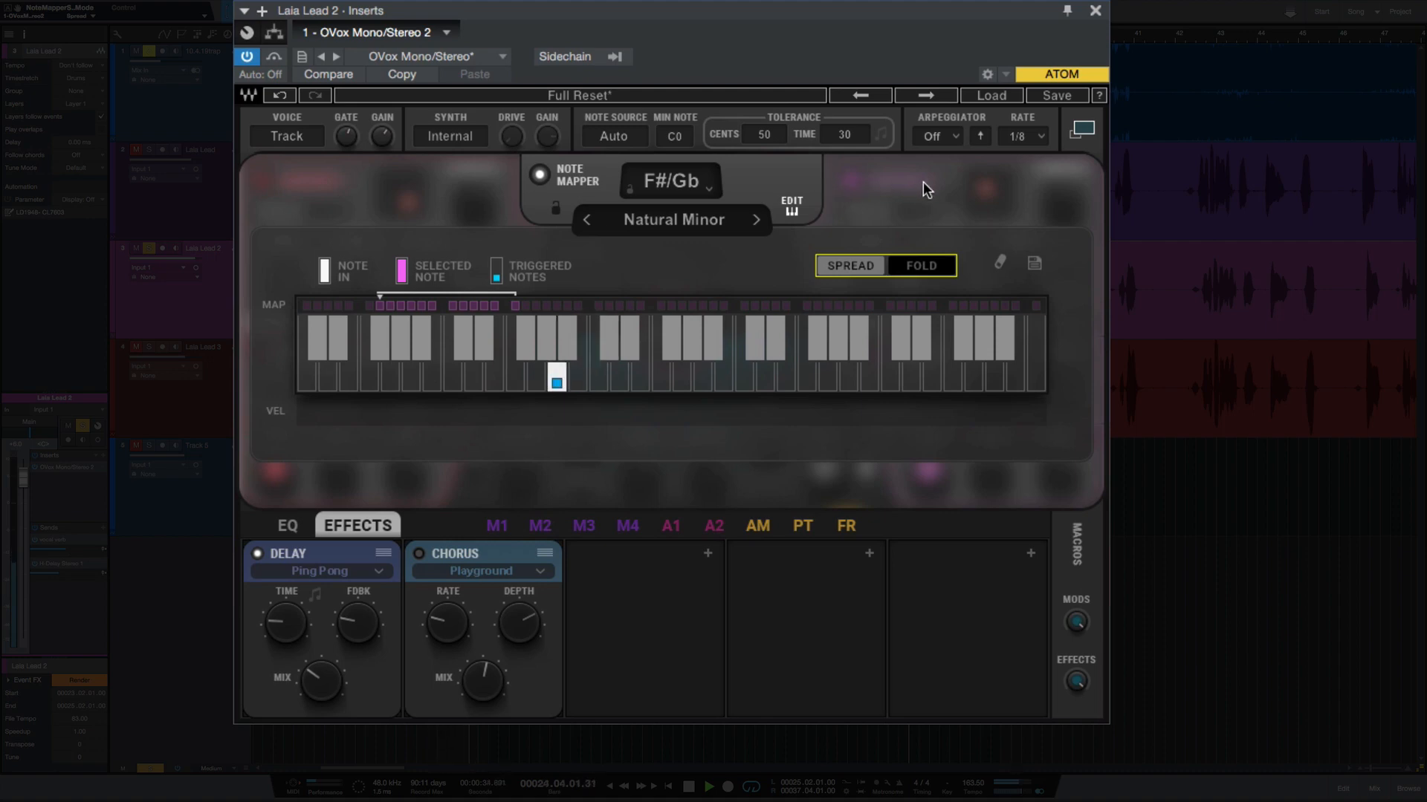
mouse_move(989, 202)
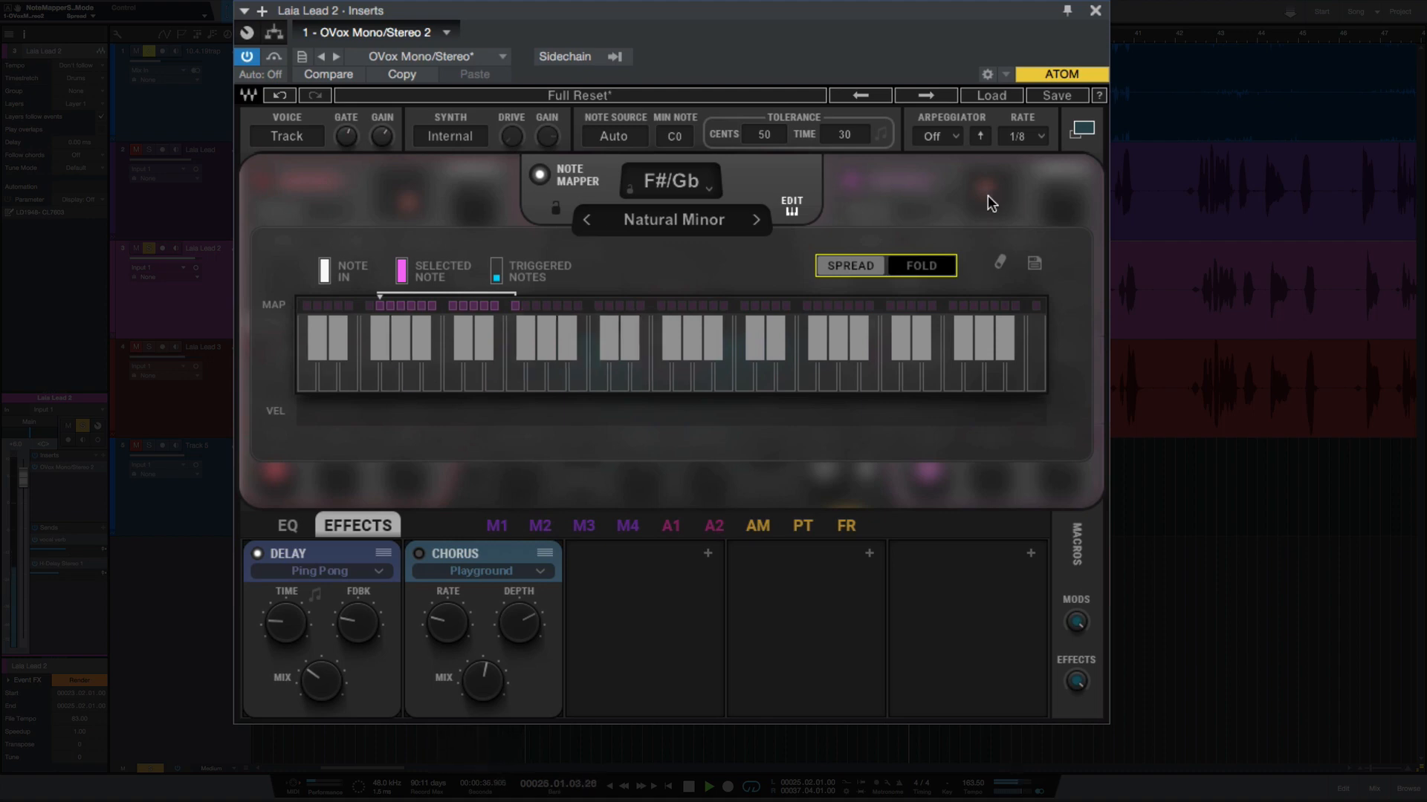